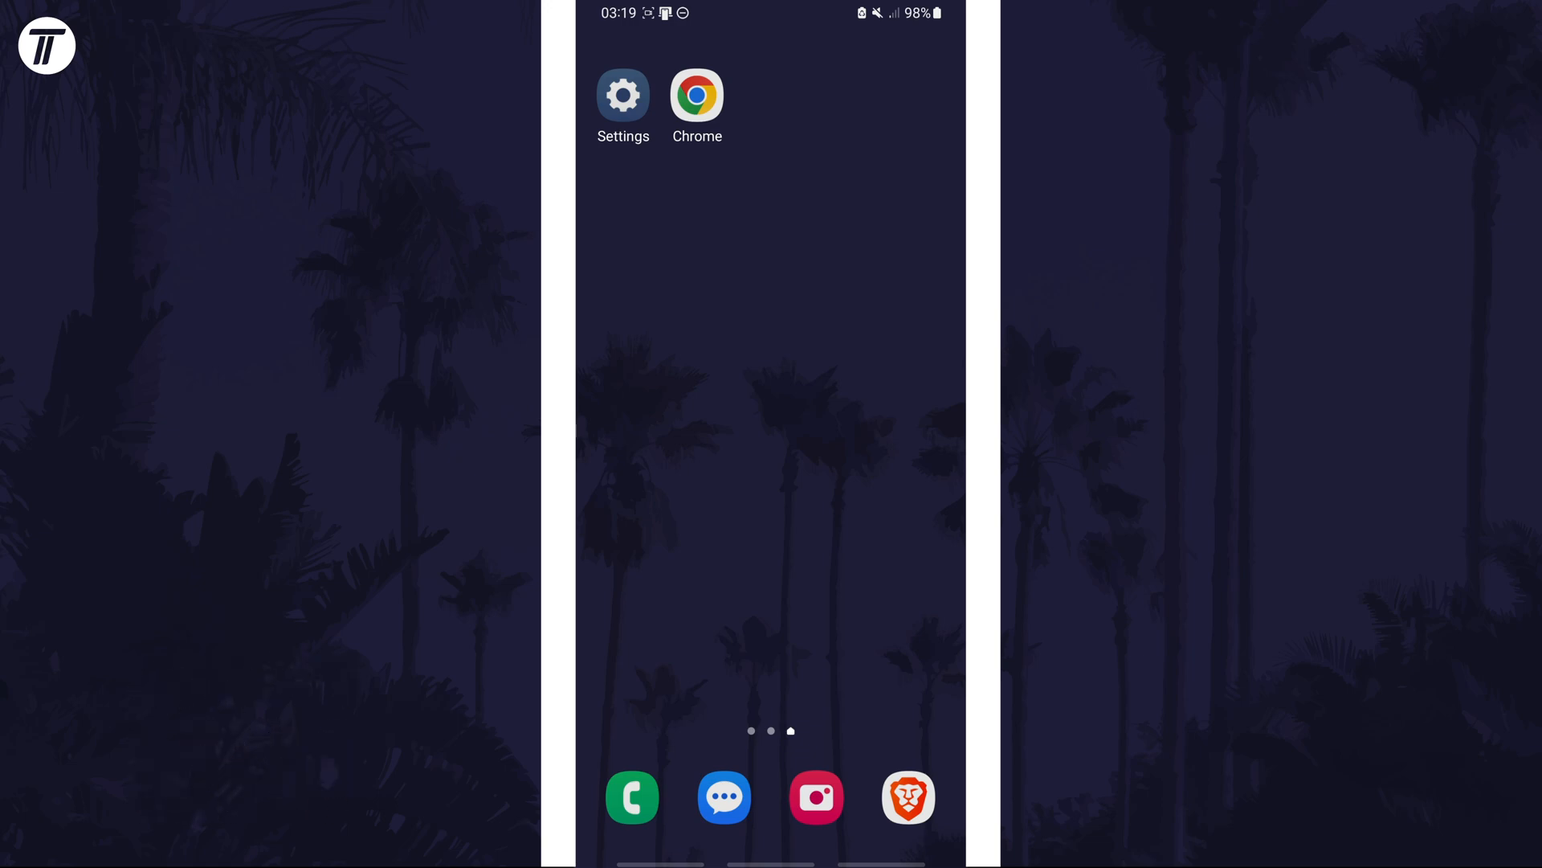
# Reach the Connections page of Settings from the home screen
pyautogui.click(624, 95)
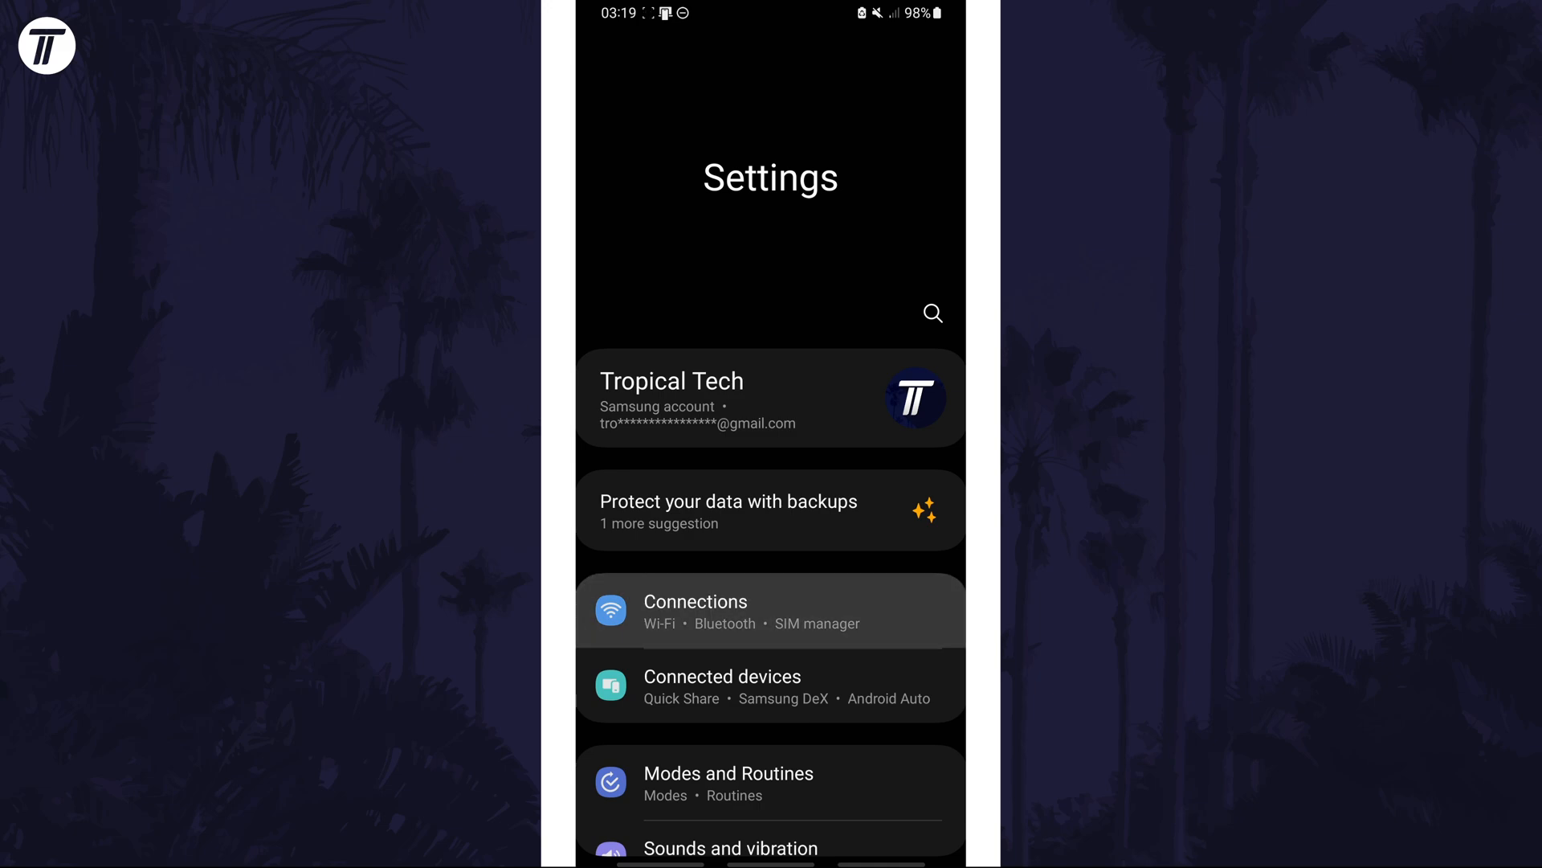
pyautogui.click(694, 610)
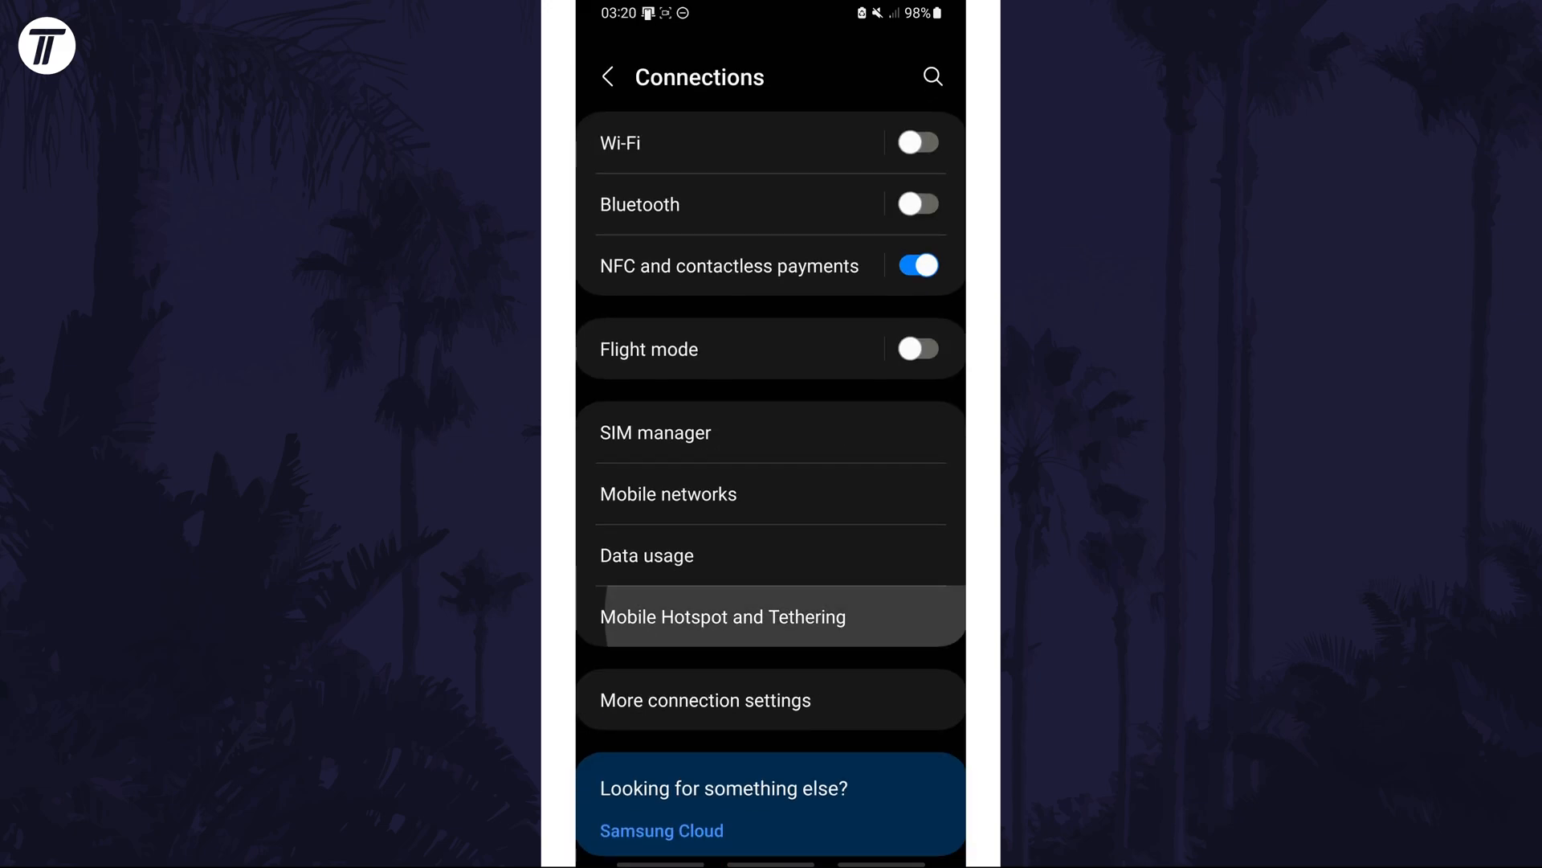
# Turn Mobile Hotspot on from Mobile Hotspot and Tethering and bring up its network configuration
pyautogui.click(722, 617)
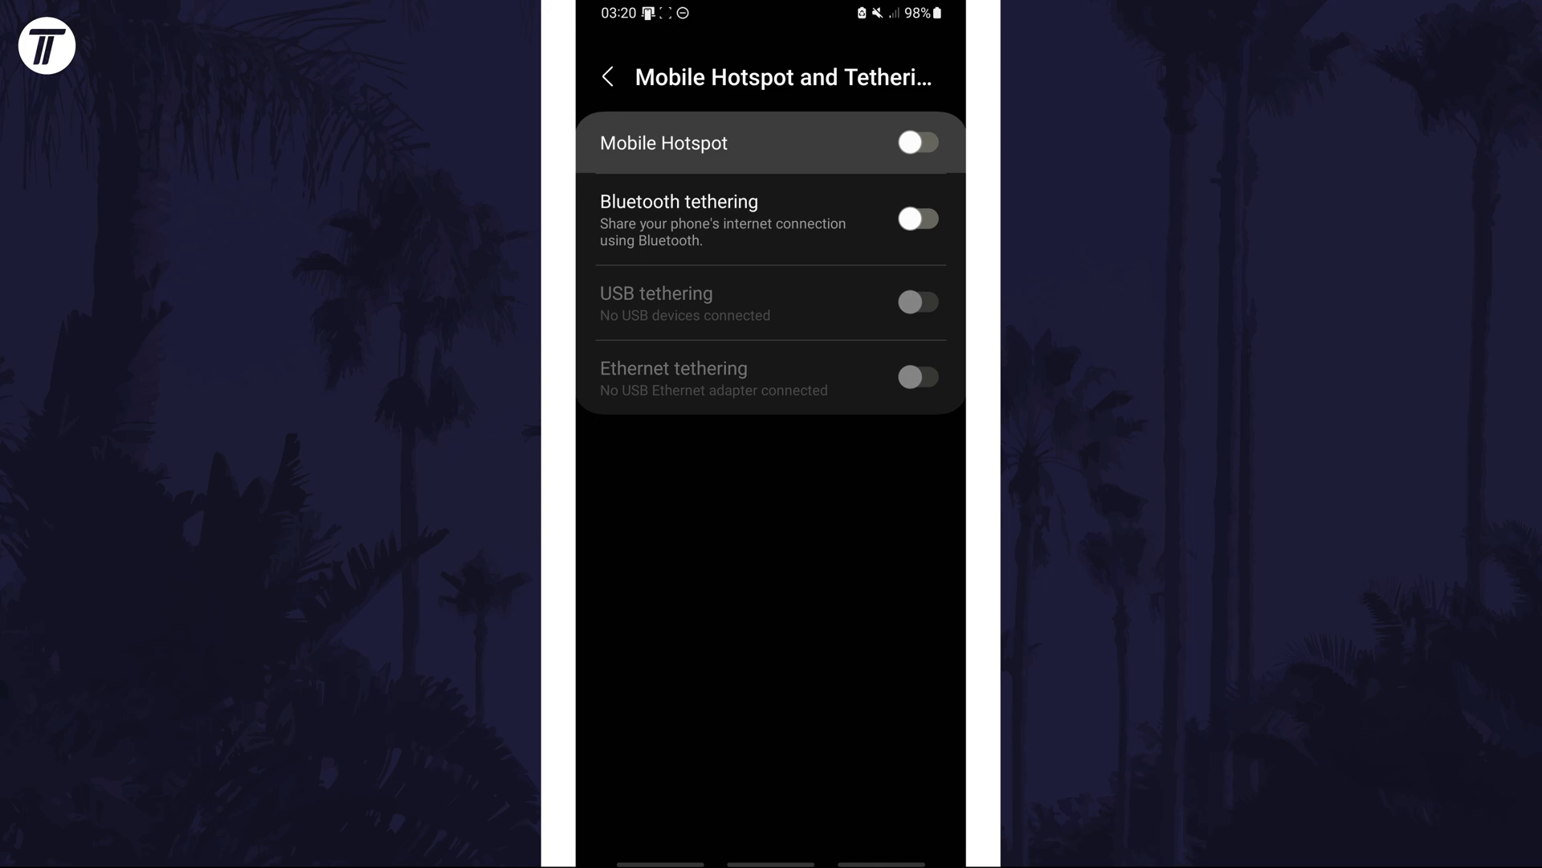
pyautogui.click(662, 143)
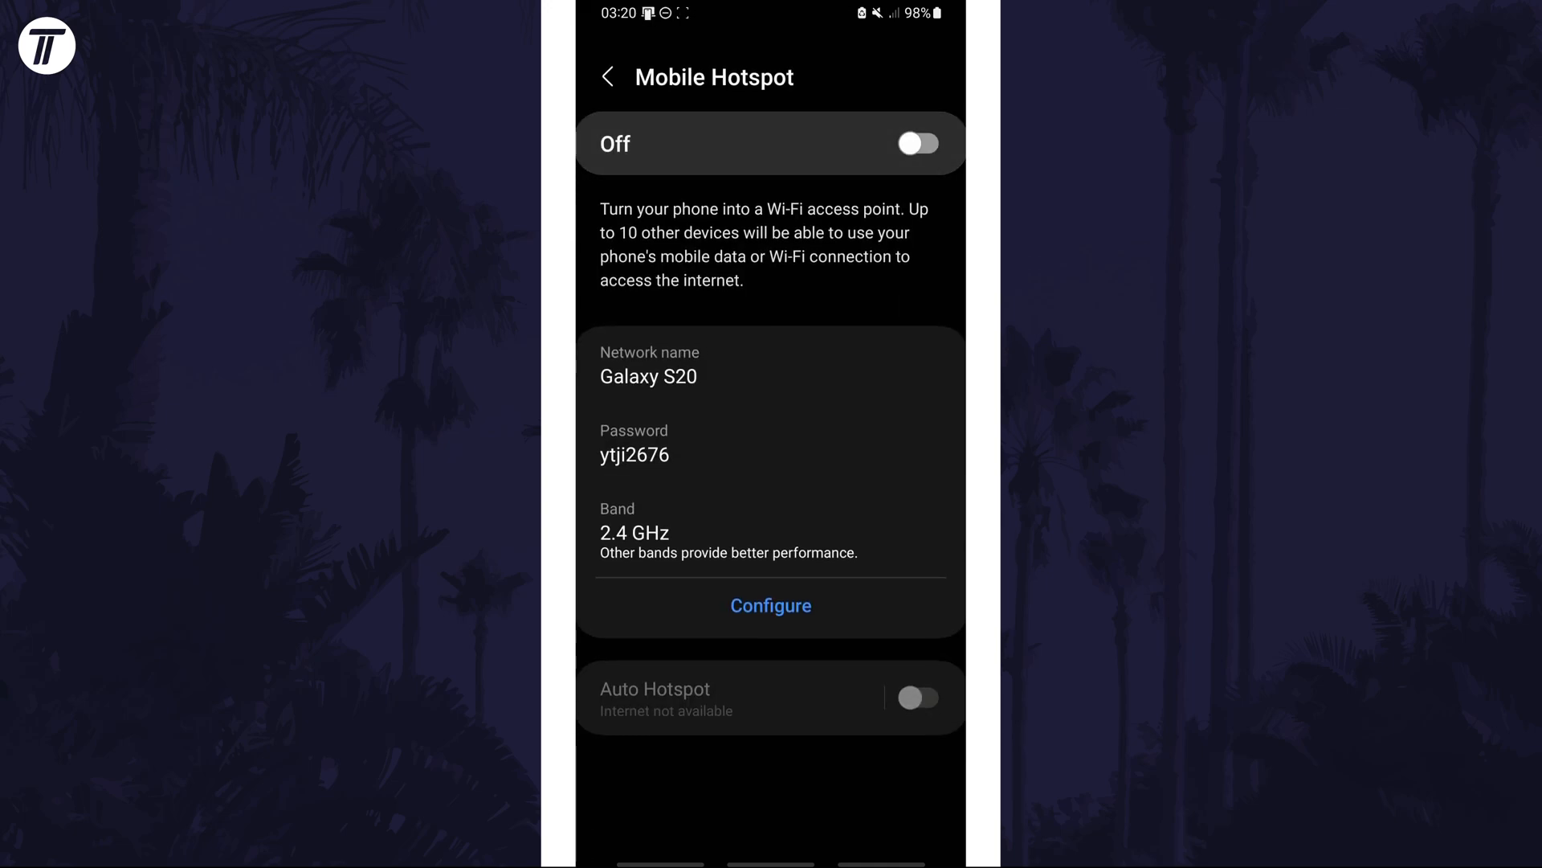
pyautogui.click(919, 143)
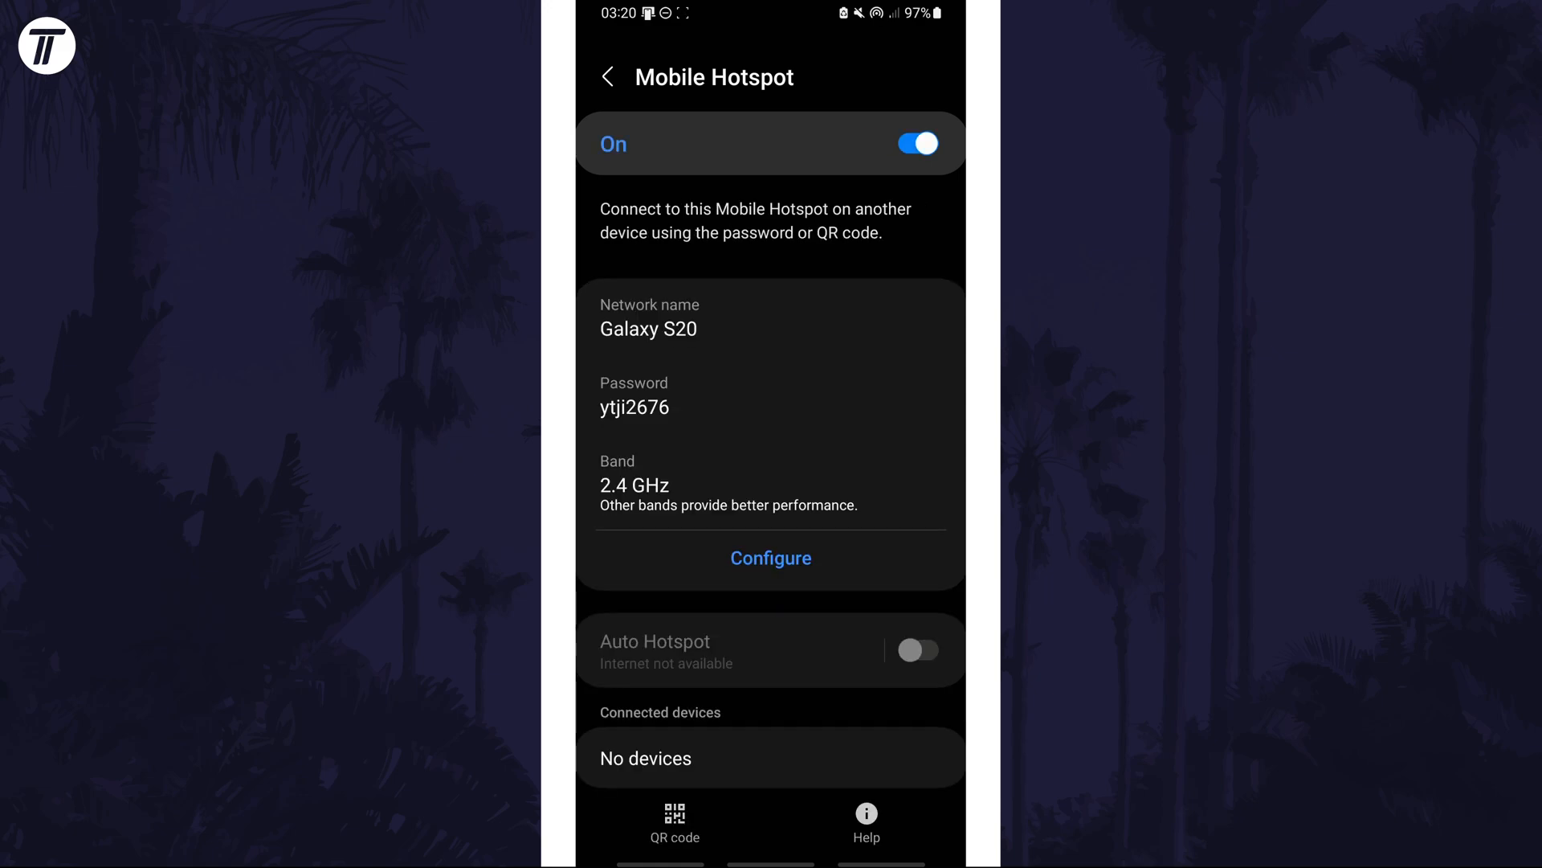
pyautogui.click(771, 557)
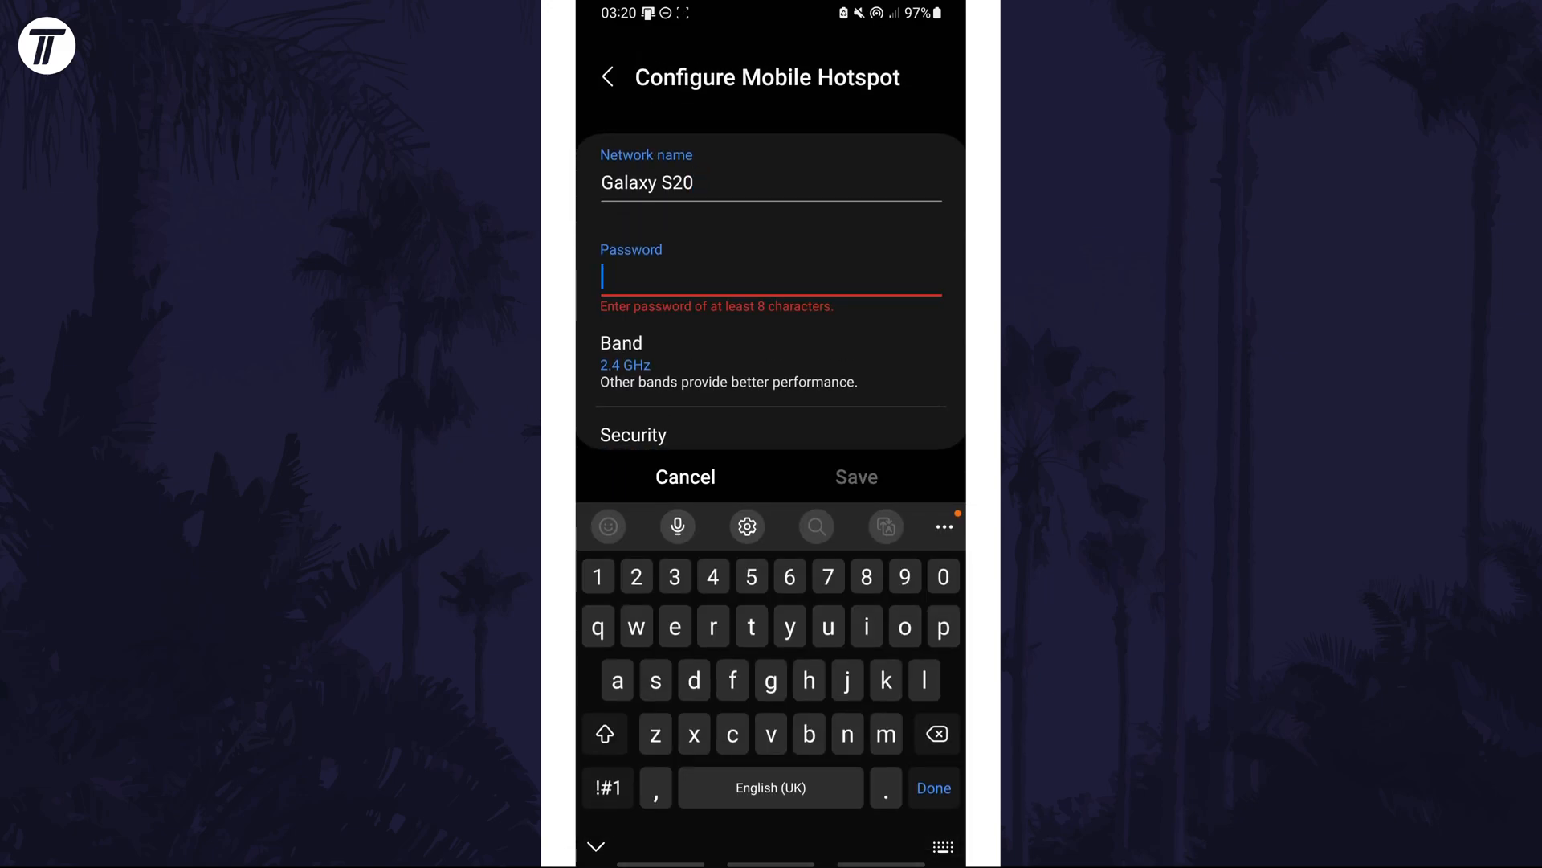
pyautogui.click(607, 787)
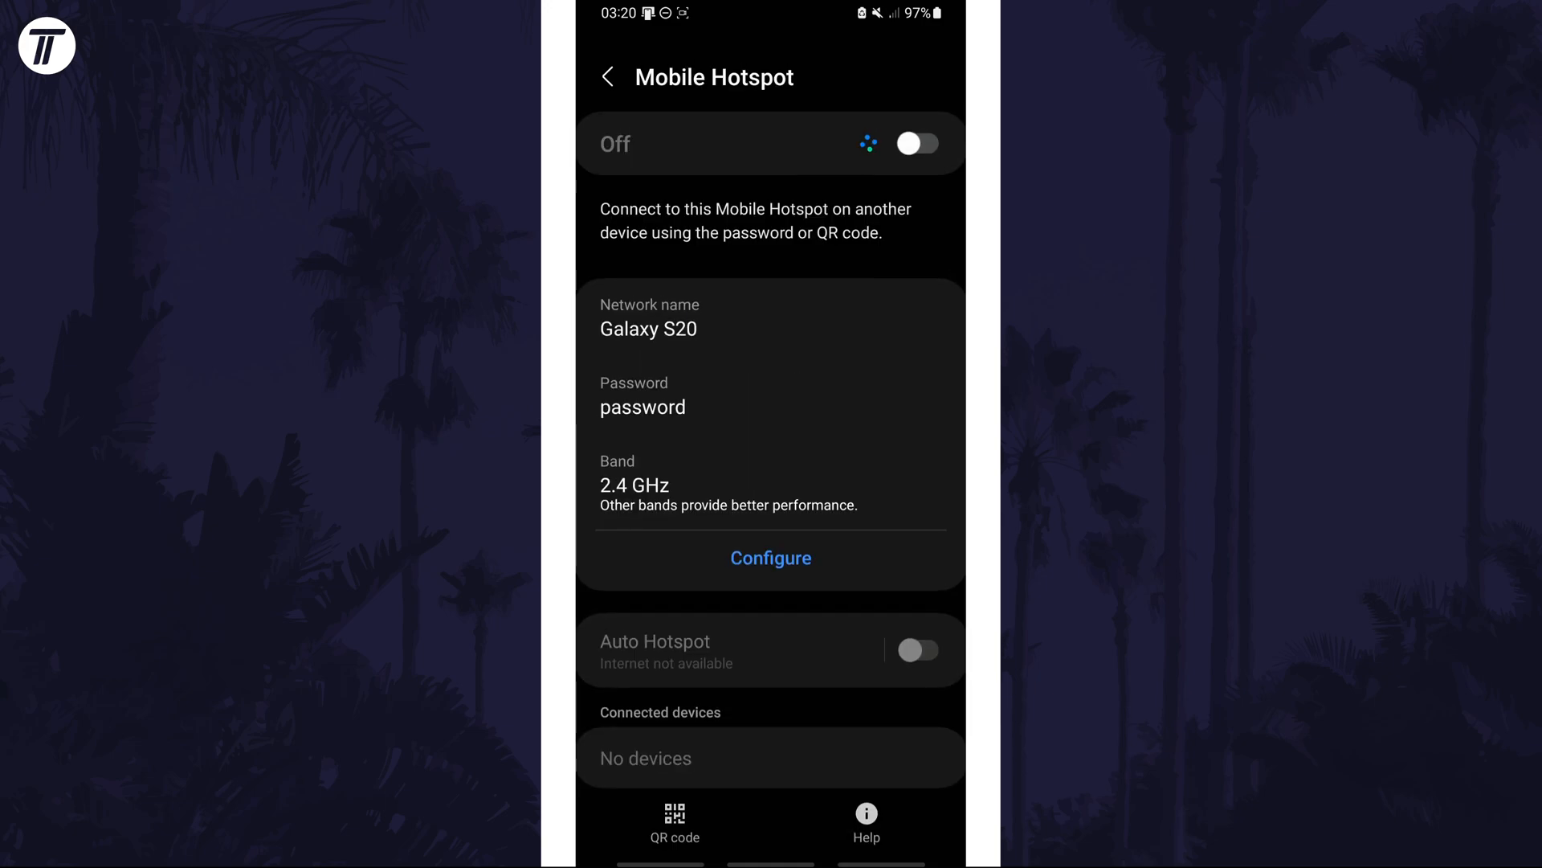
pyautogui.click(917, 143)
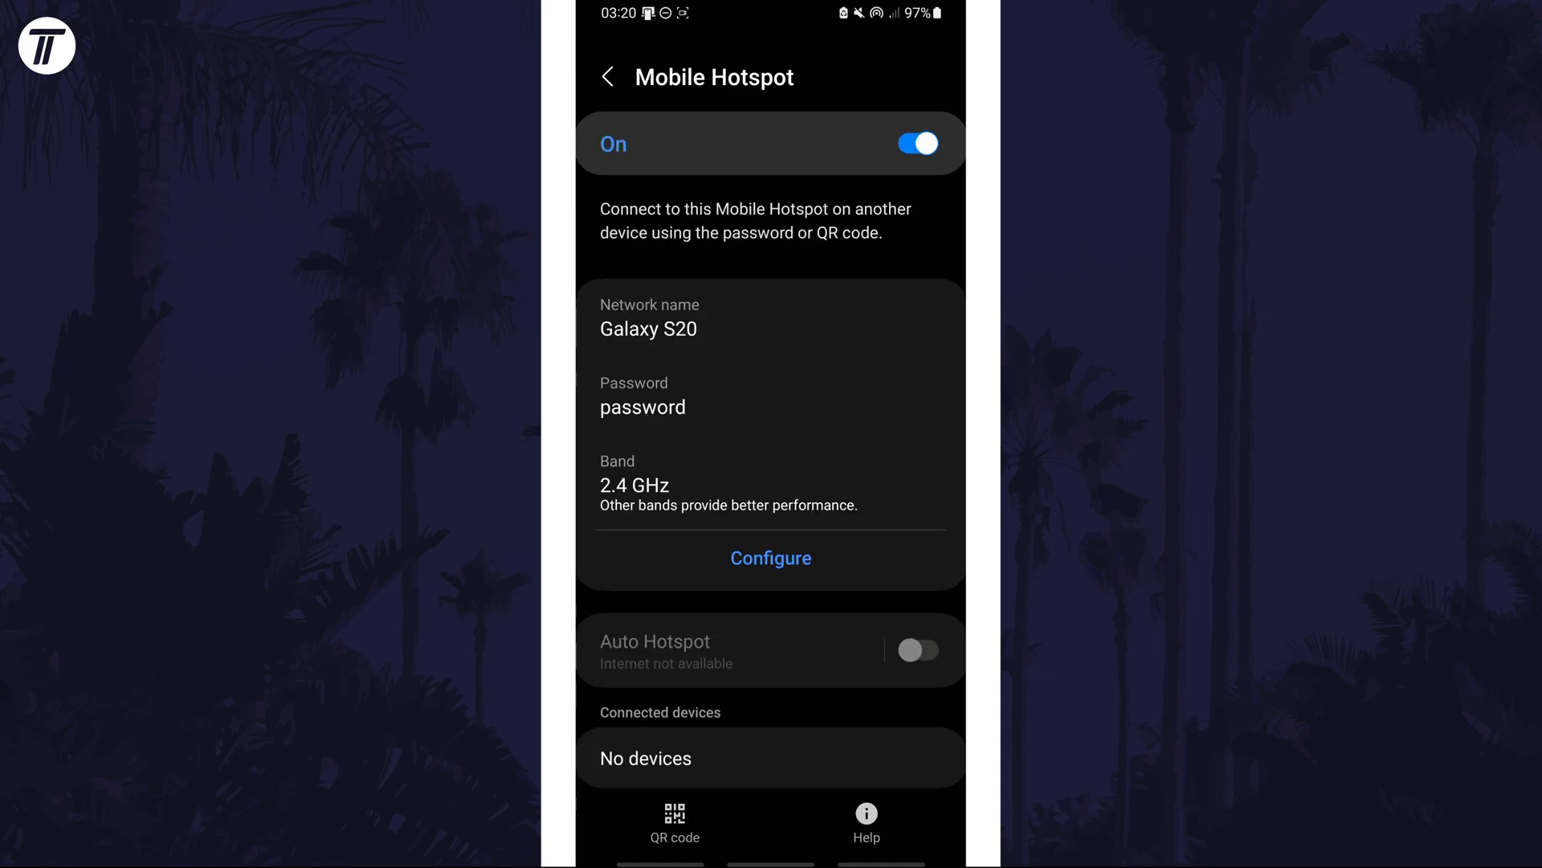
pyautogui.click(771, 558)
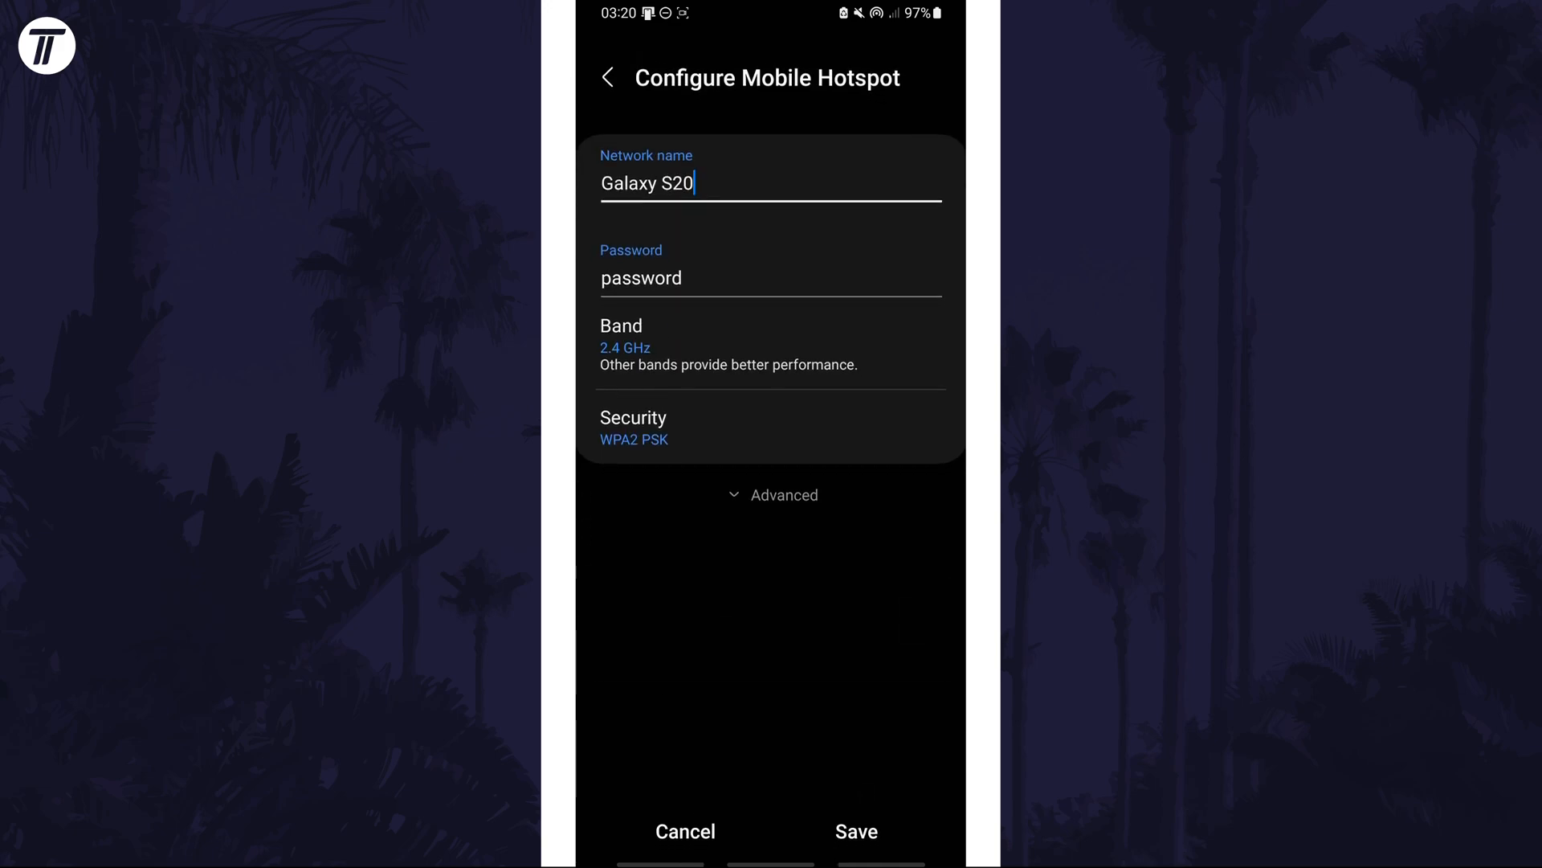
pyautogui.click(858, 853)
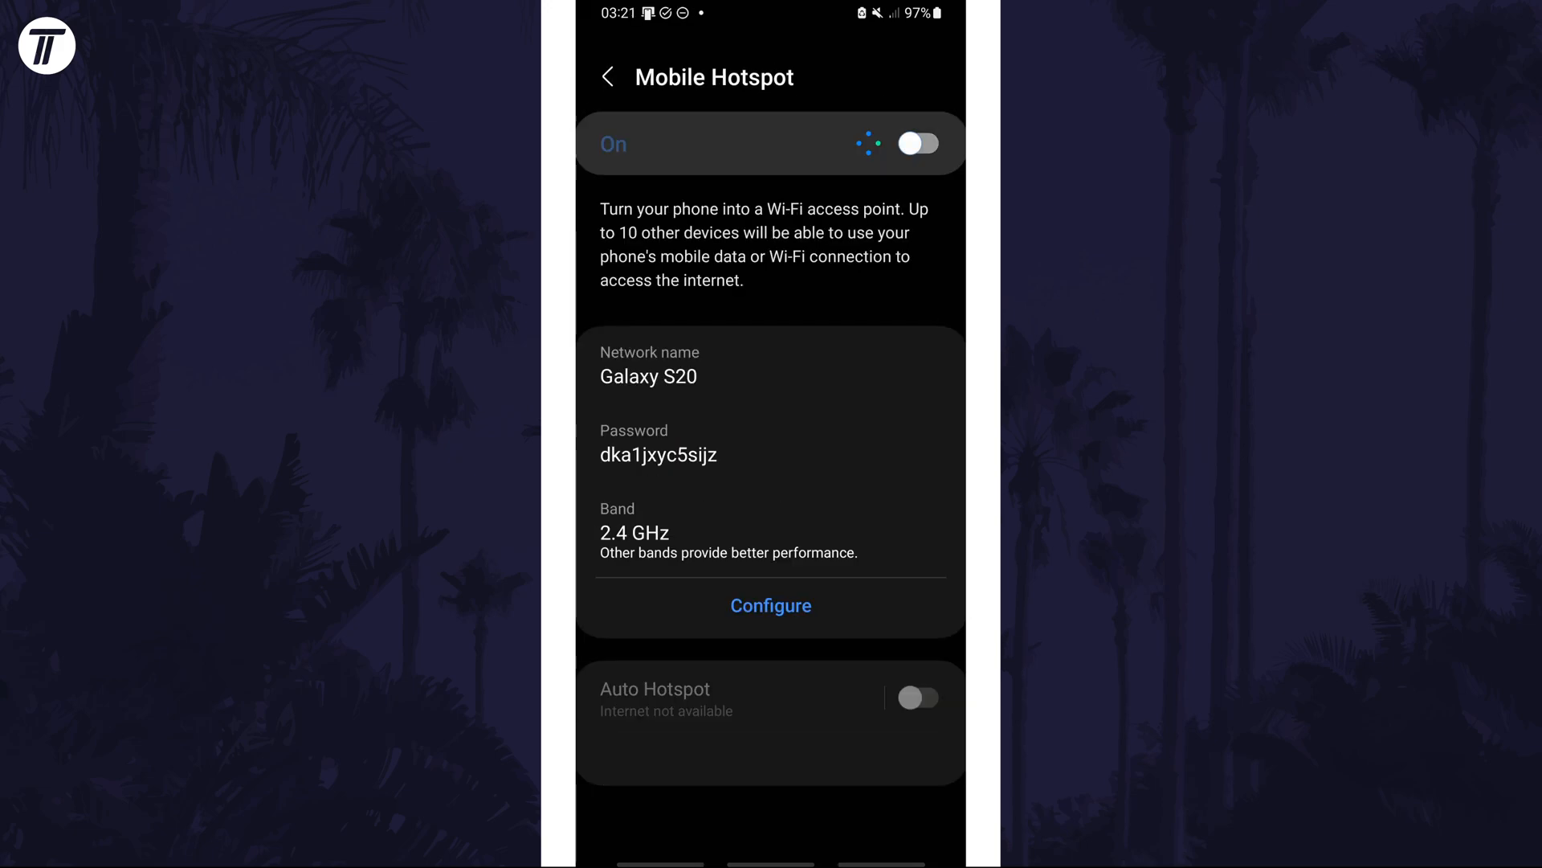
pyautogui.click(917, 143)
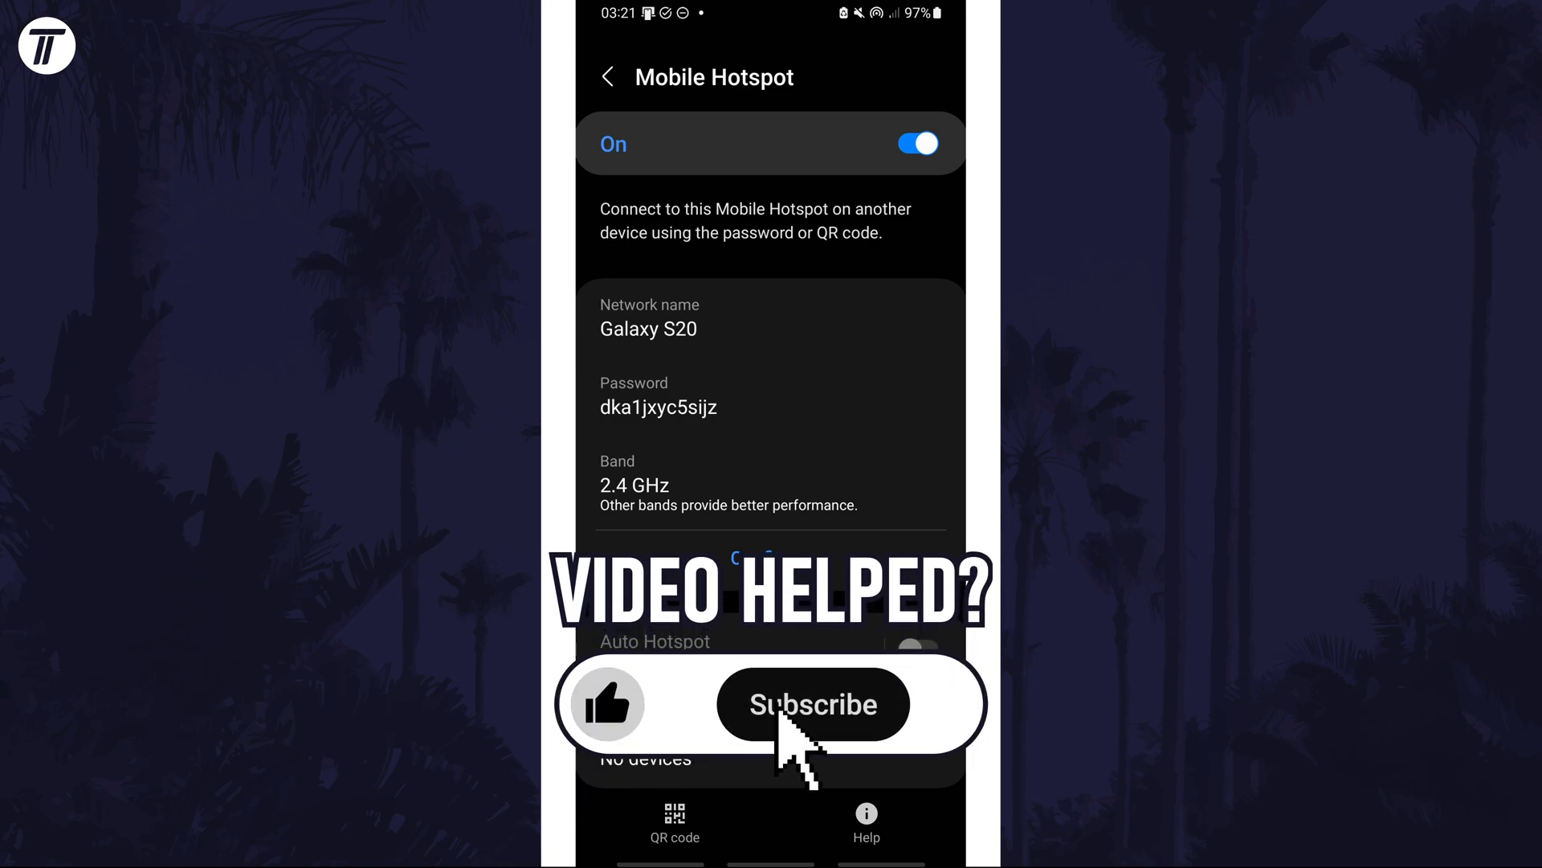
# Confirm the hotspot has restarted and stays on with the new password
pyautogui.click(812, 705)
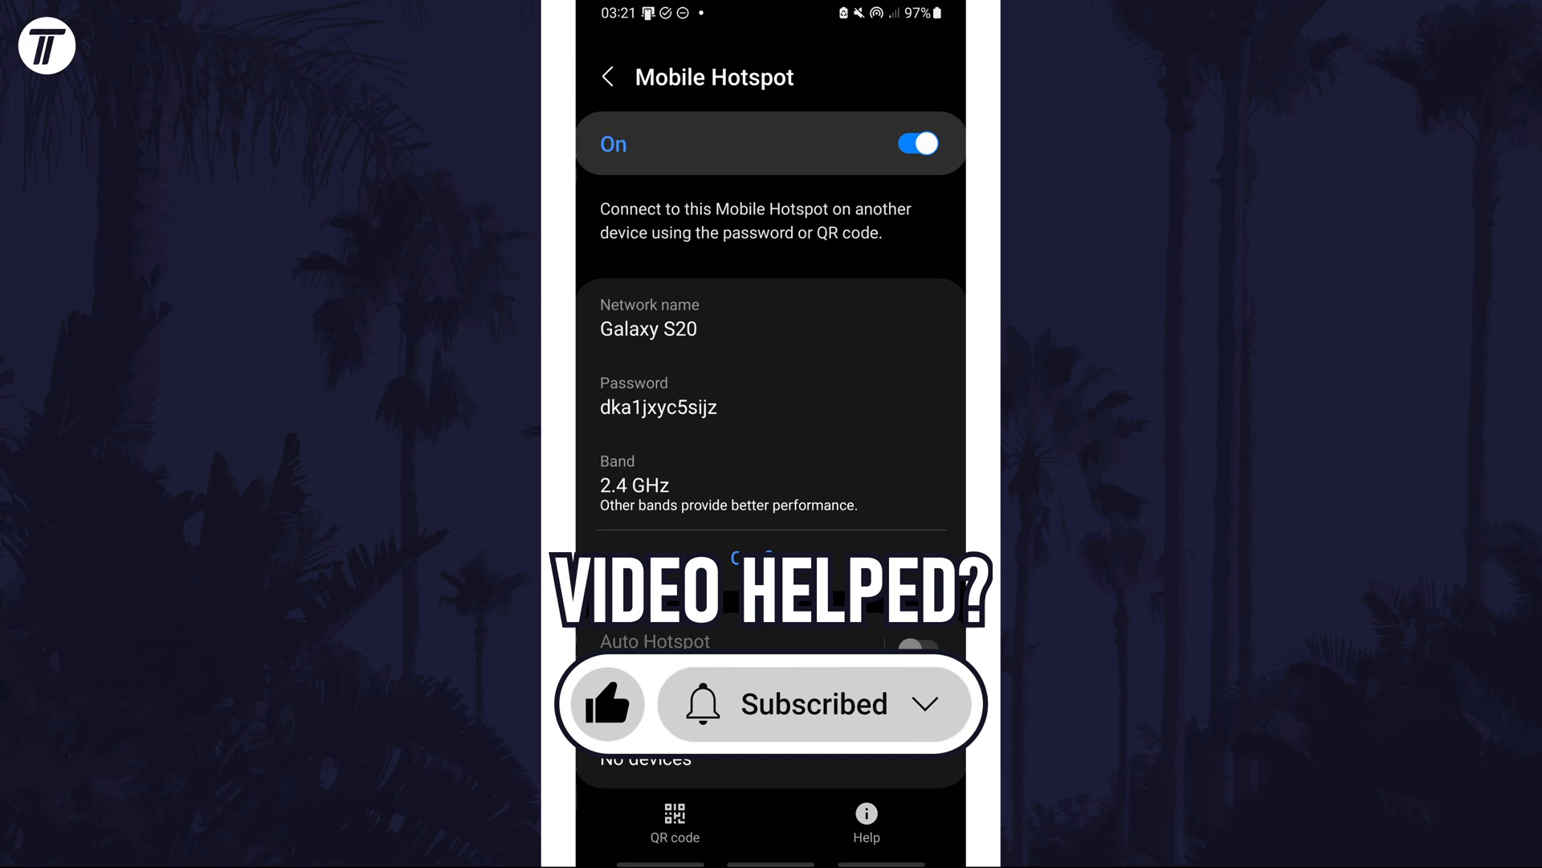